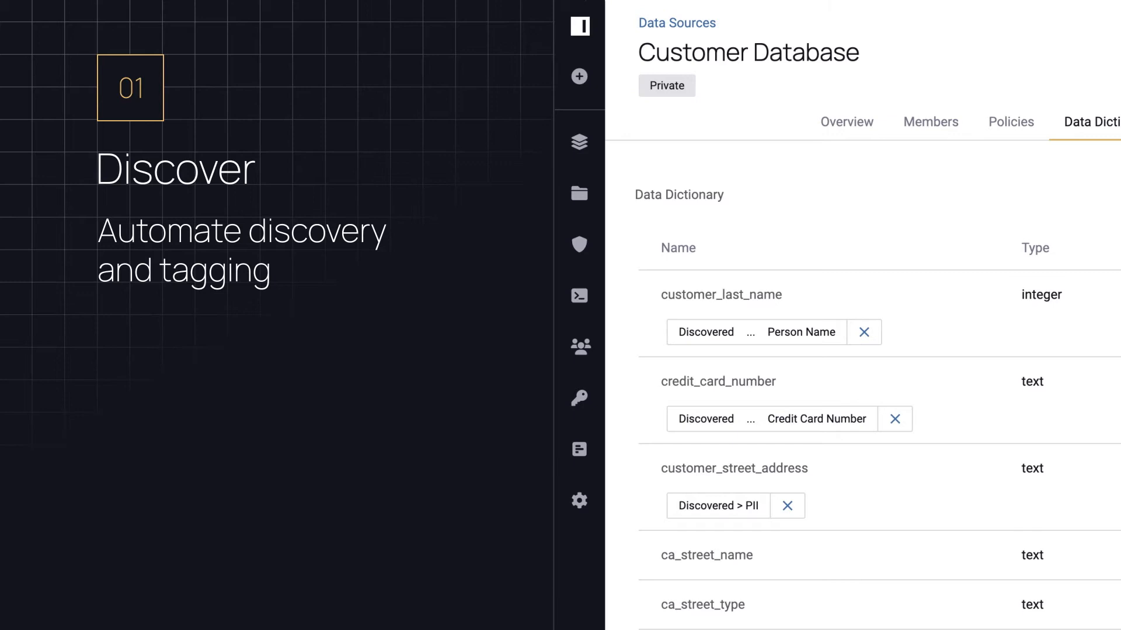
Review the global policies list, then view the nine April 2022 audit records for four data sources.
{"action": "left_click", "coordinate": [579, 245]}
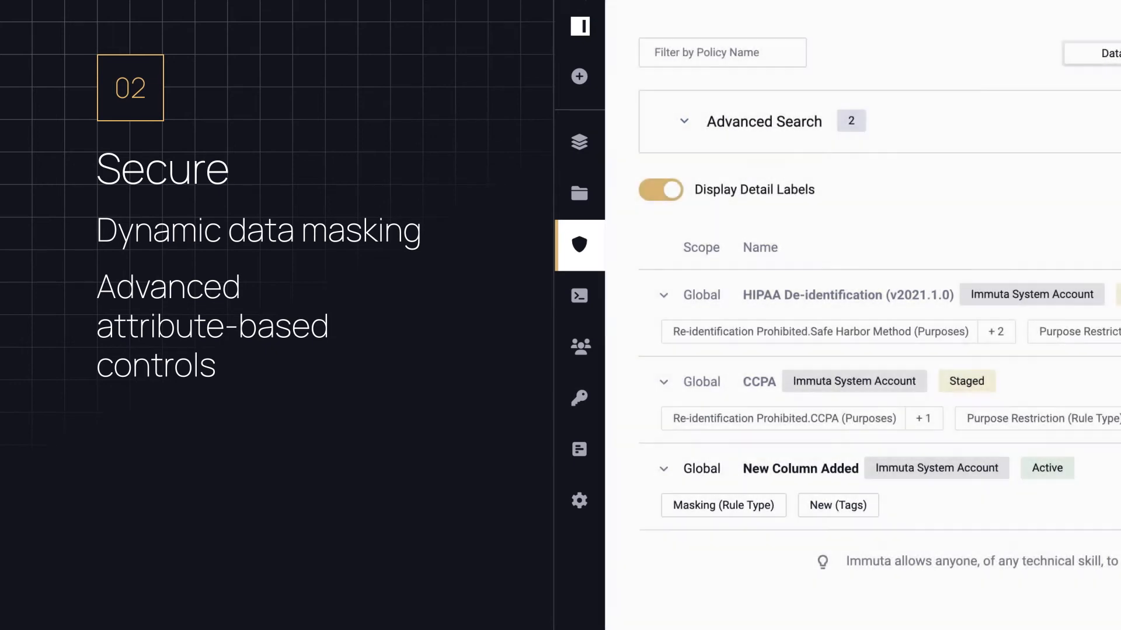
{"action": "left_click", "coordinate": [580, 296]}
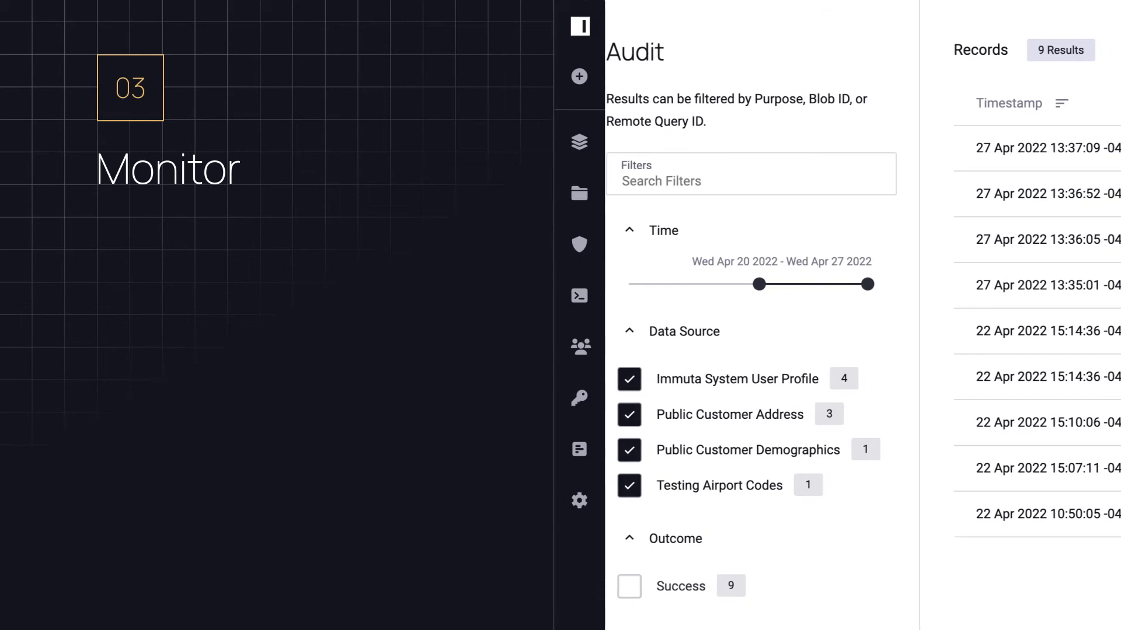